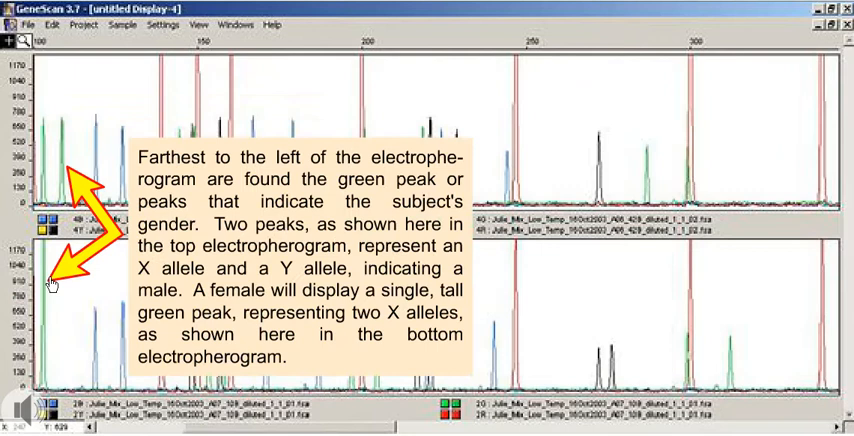
mouse_move(55, 278)
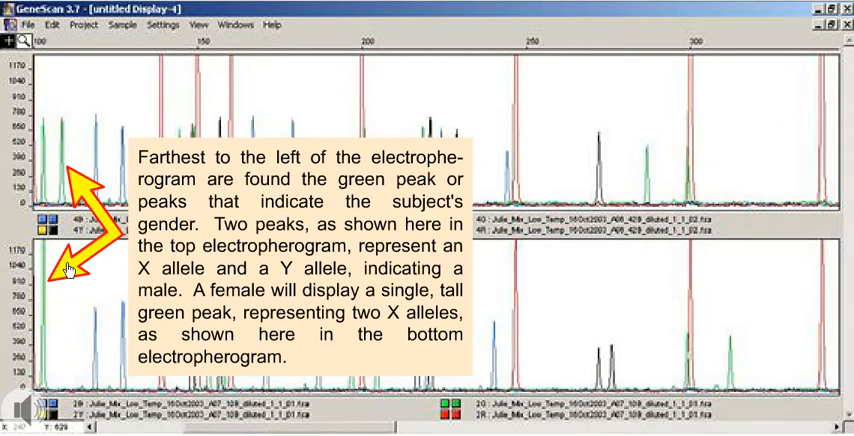
mouse_move(68, 268)
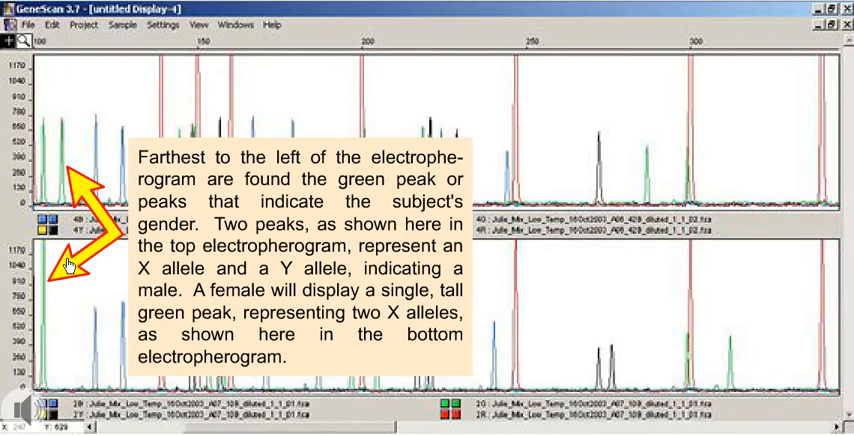
mouse_move(68, 269)
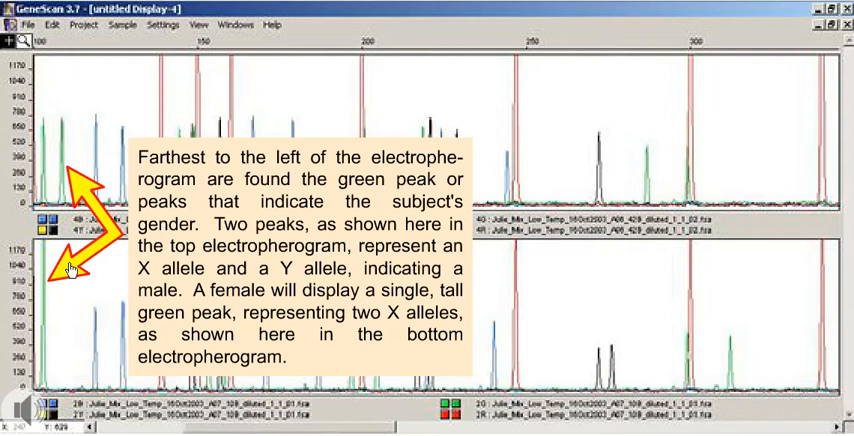
mouse_move(72, 272)
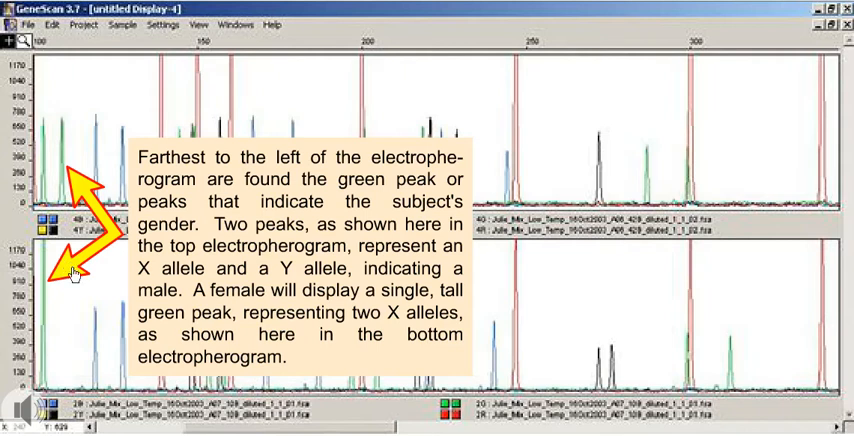